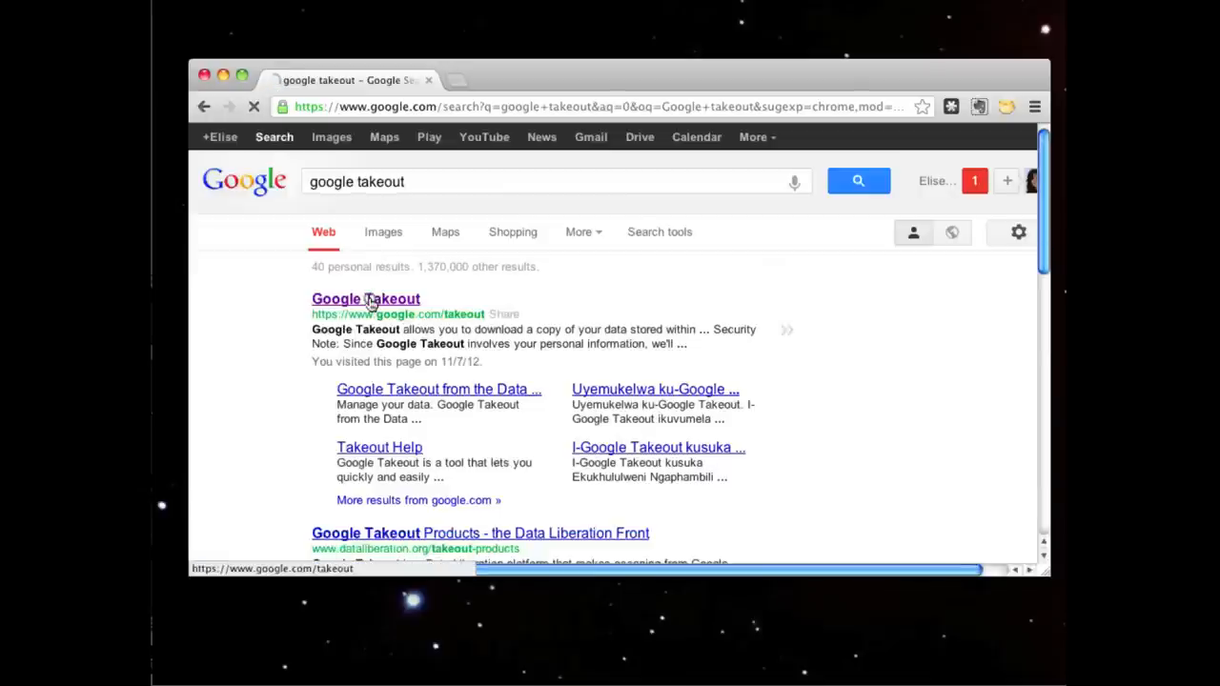
# - Open Google Takeout from the search results and view its All of your data list
pyautogui.click(365, 298)
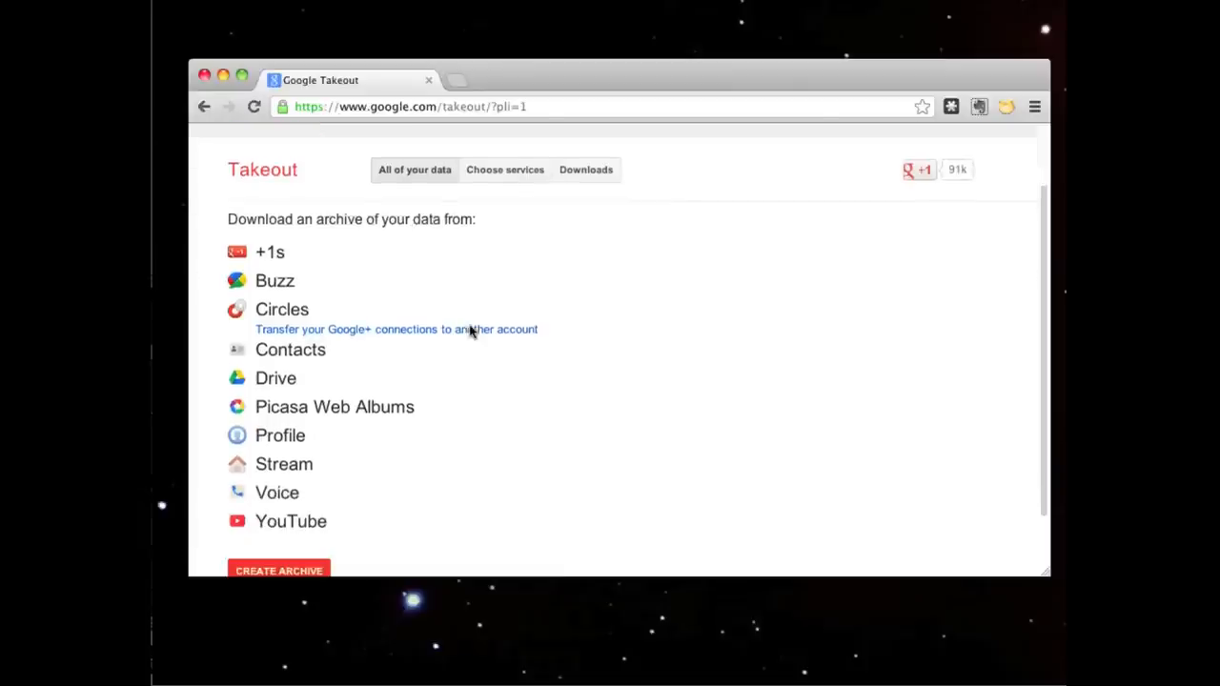
pyautogui.scroll(3)
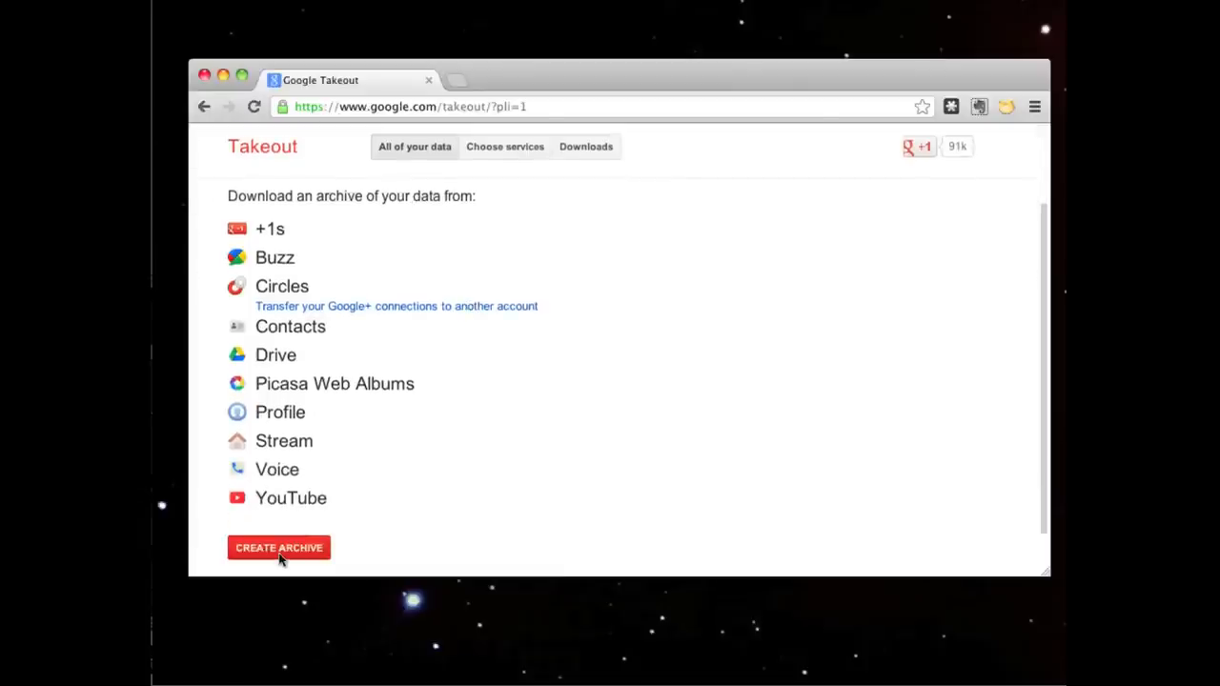
# - Create an all-services archive and wait until it shows complete in Downloads
pyautogui.click(278, 547)
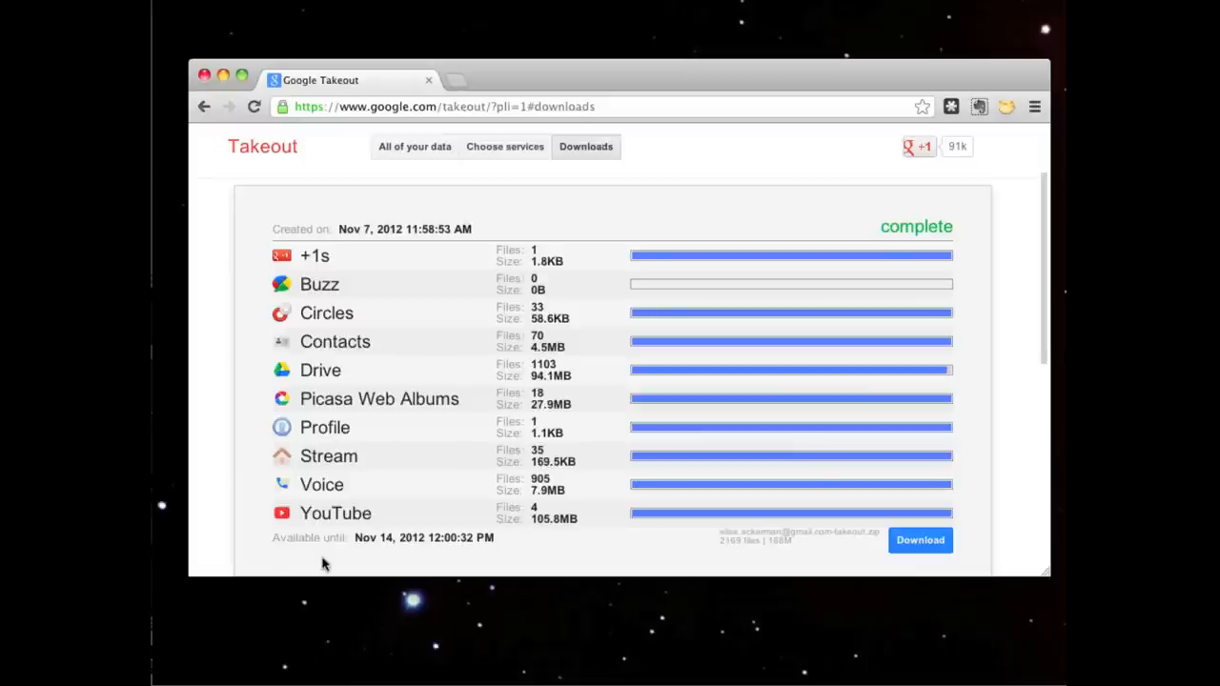
pyautogui.moveTo(750, 600)
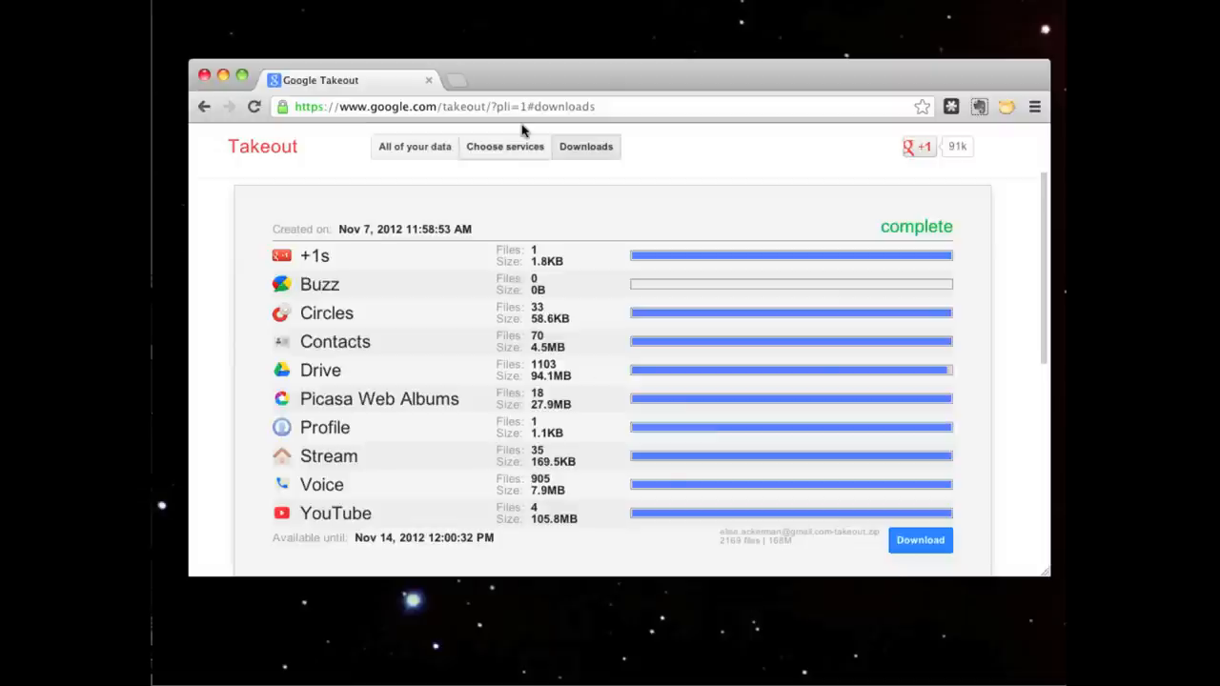
# - Choose services individually and add Drive alone (1,103 files, 127.6MB)
pyautogui.click(503, 146)
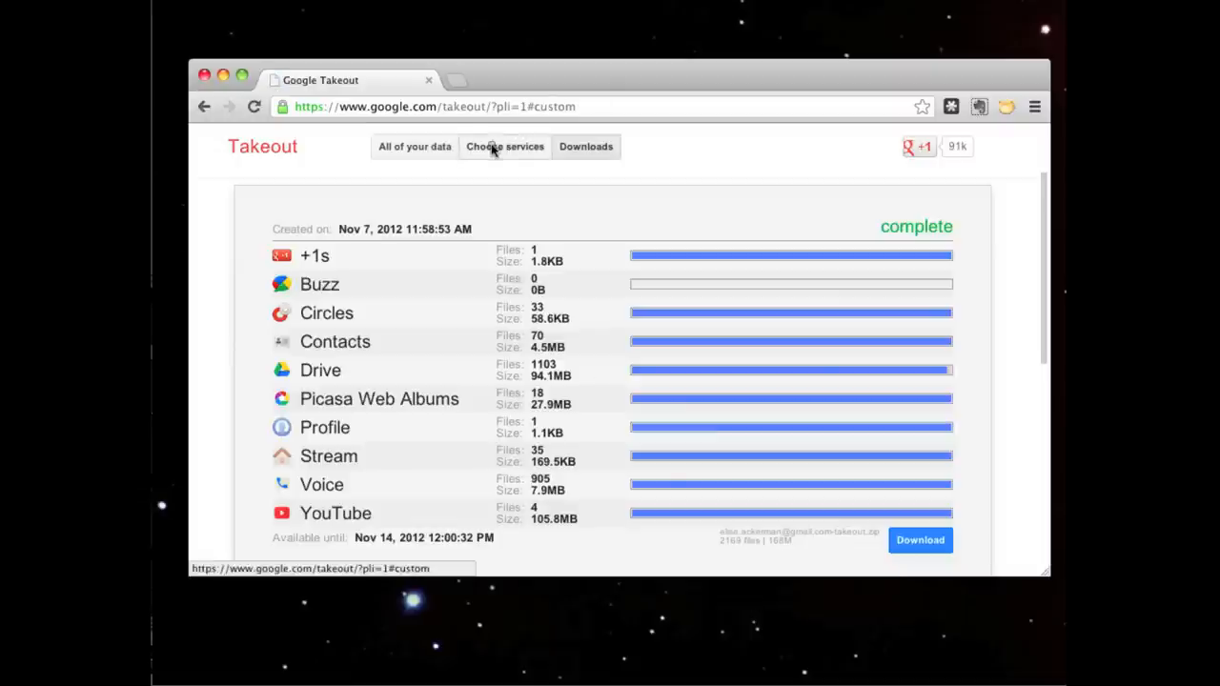
pyautogui.click(504, 146)
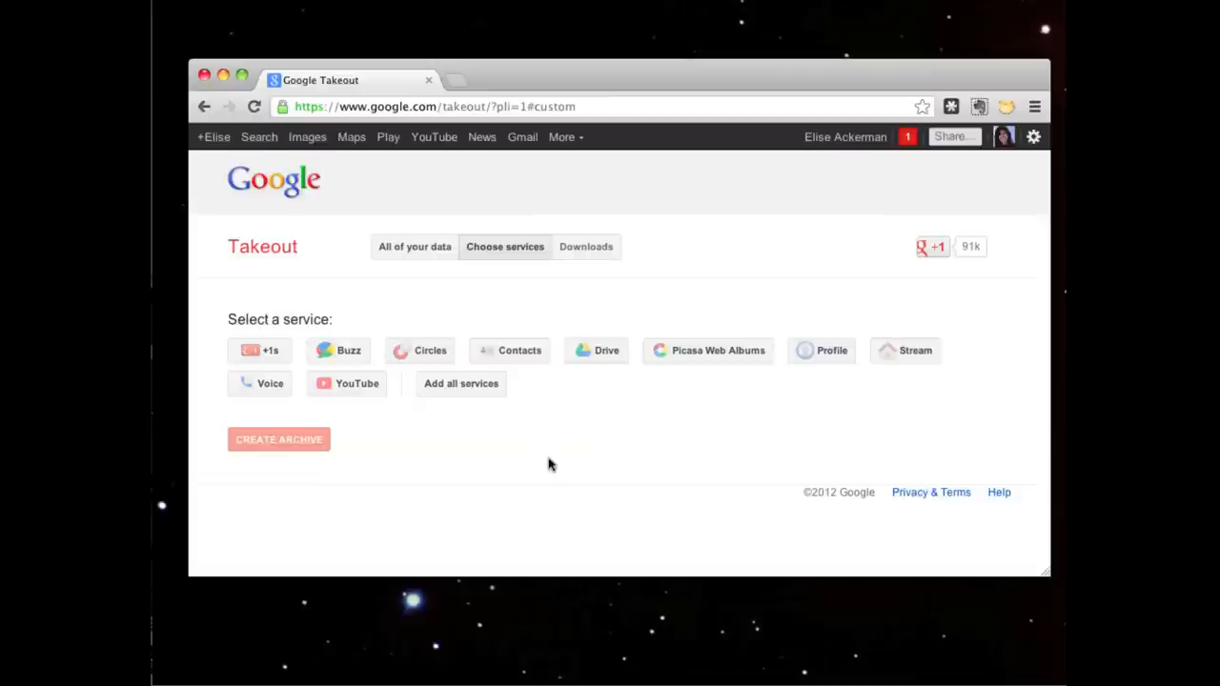
pyautogui.moveTo(595, 350)
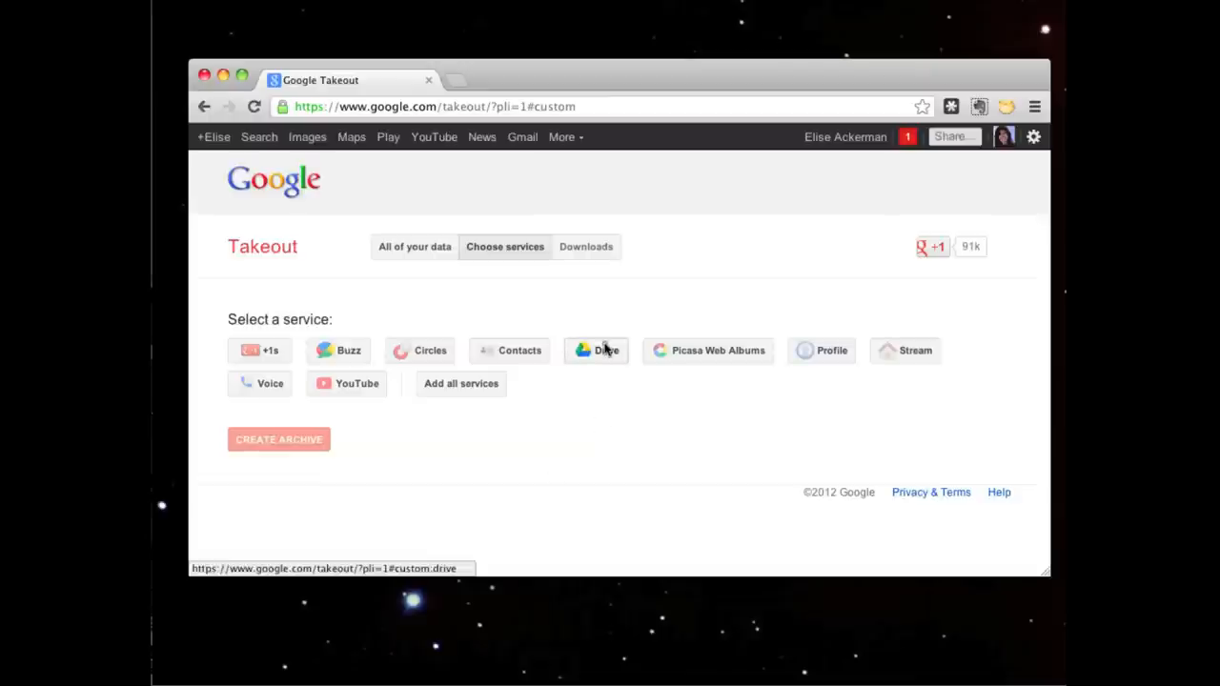
pyautogui.click(596, 349)
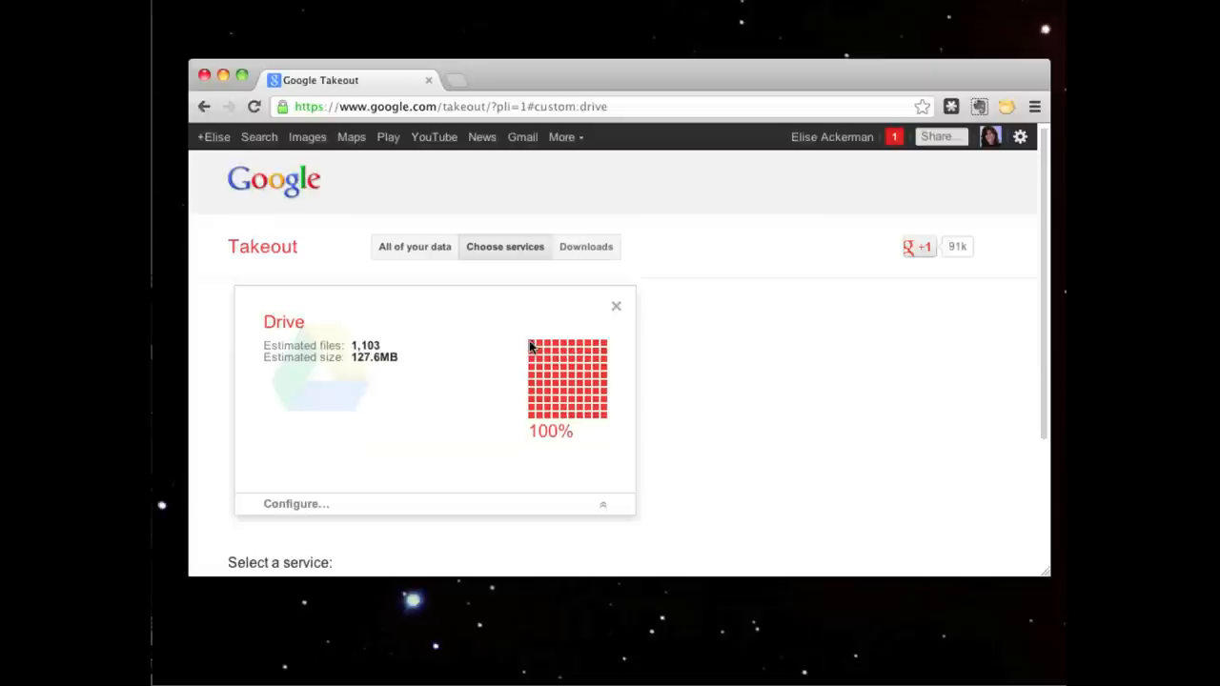
# - Configure Drive file types: Microsoft Word documents, PDF drawings, PowerPoint presentations, Excel spreadsheets
pyautogui.click(295, 503)
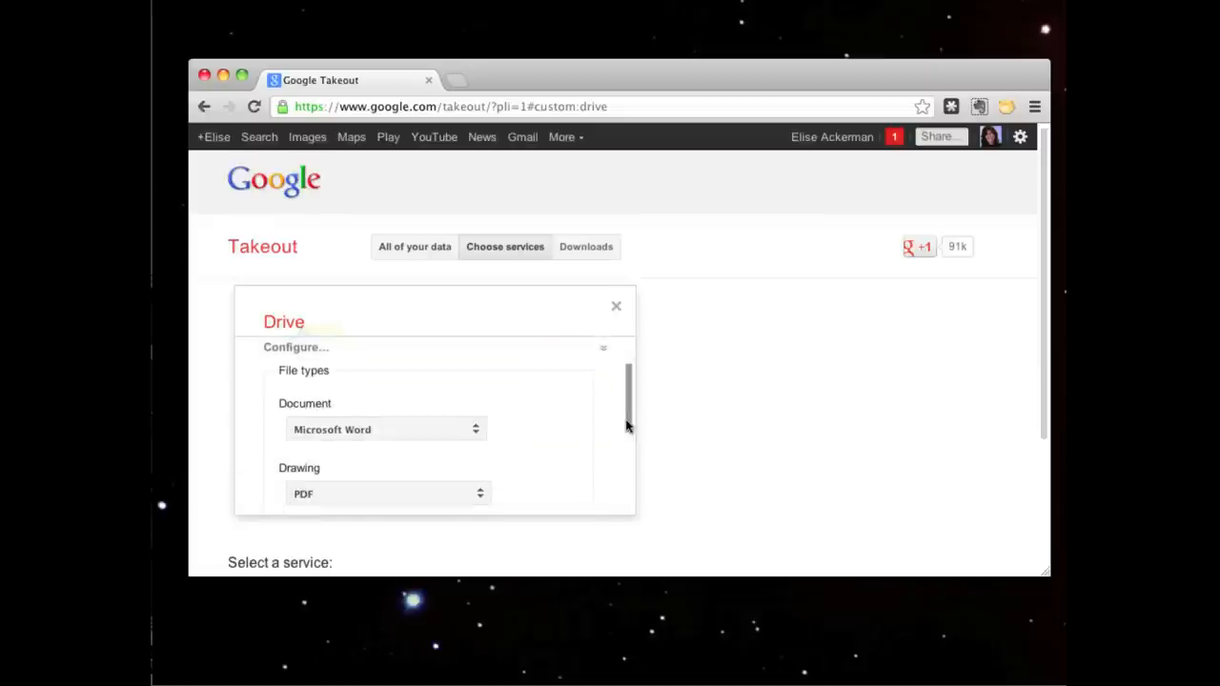
pyautogui.scroll(-3)
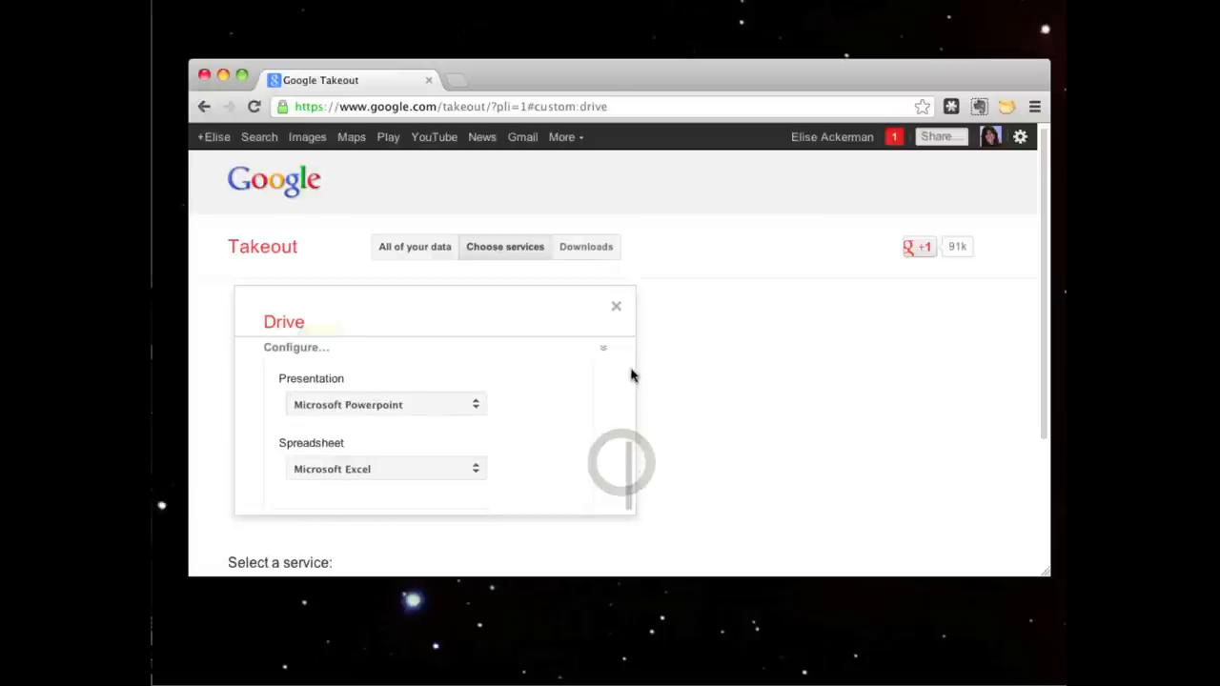
pyautogui.scroll(3)
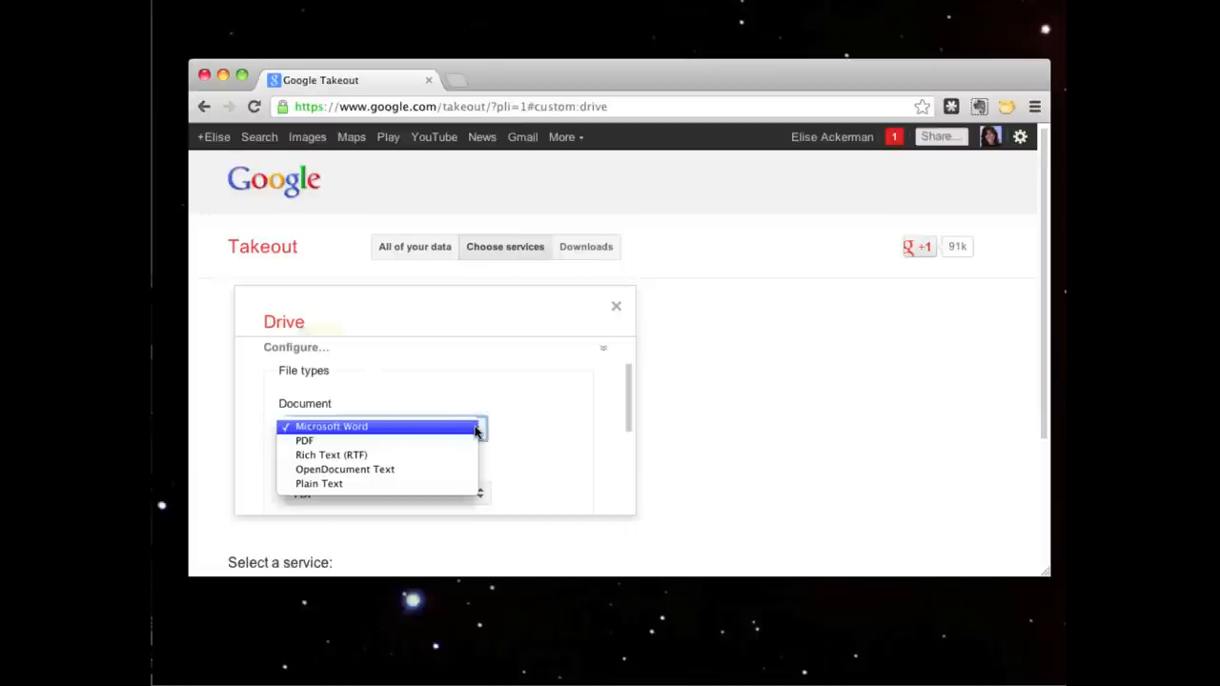
pyautogui.click(332, 426)
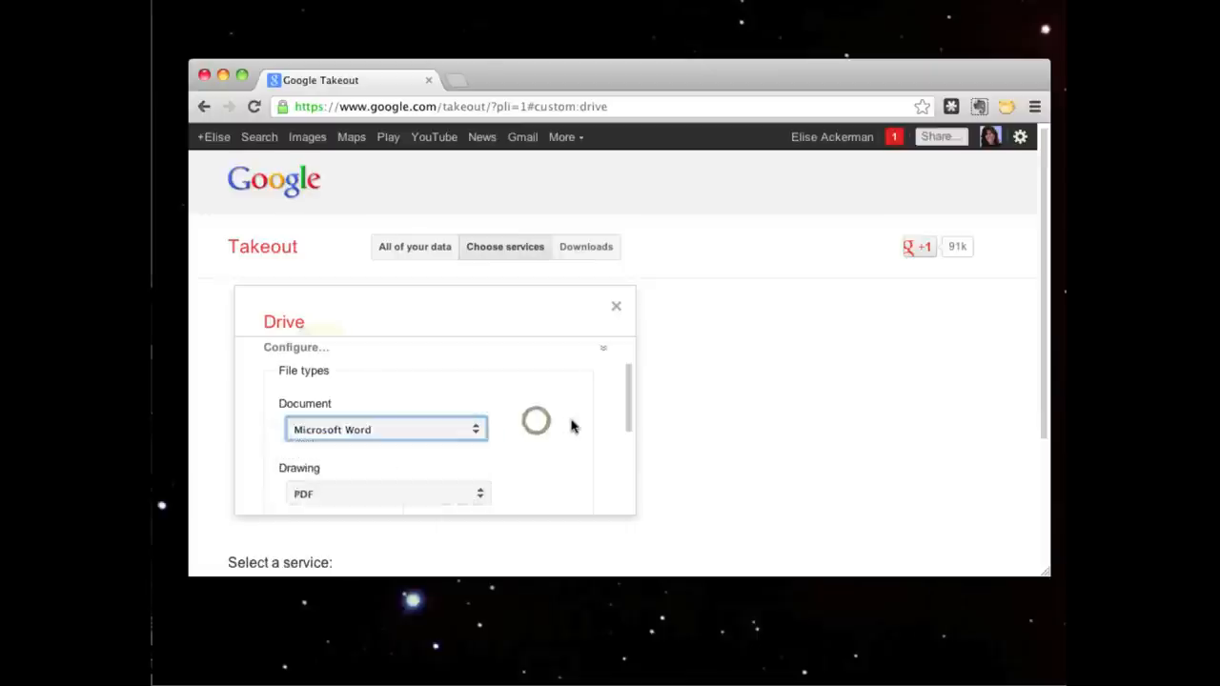
pyautogui.scroll(-3)
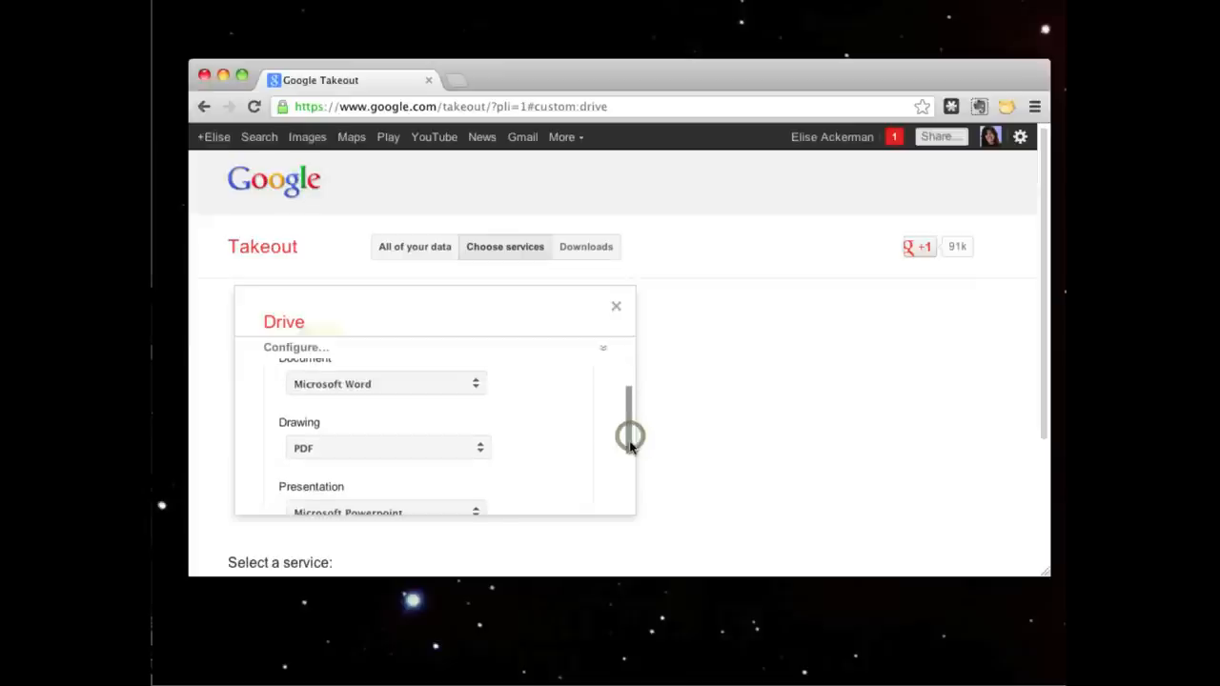
pyautogui.click(386, 447)
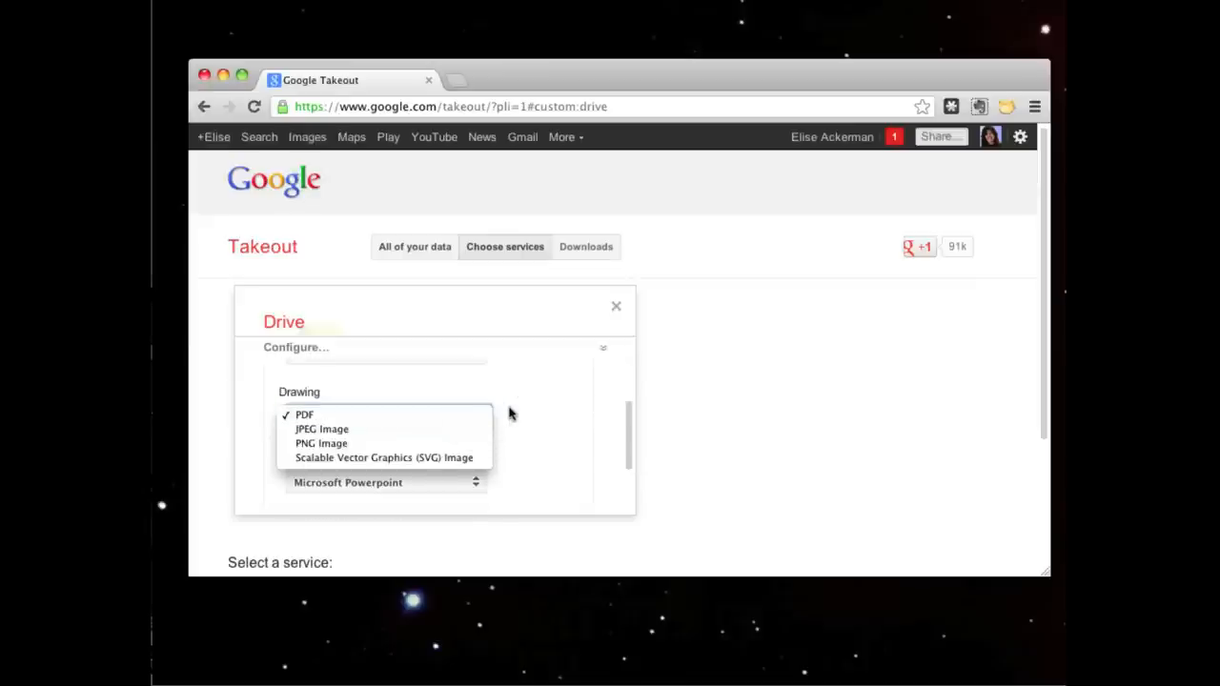
pyautogui.click(304, 413)
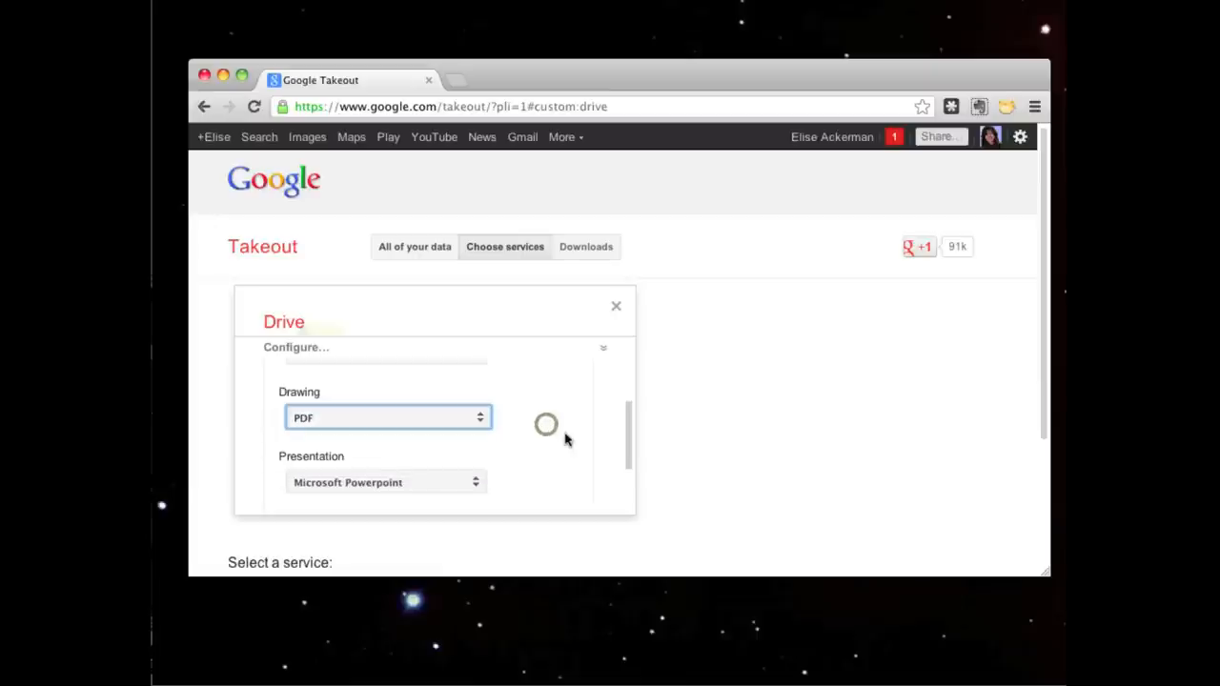
pyautogui.scroll(-3)
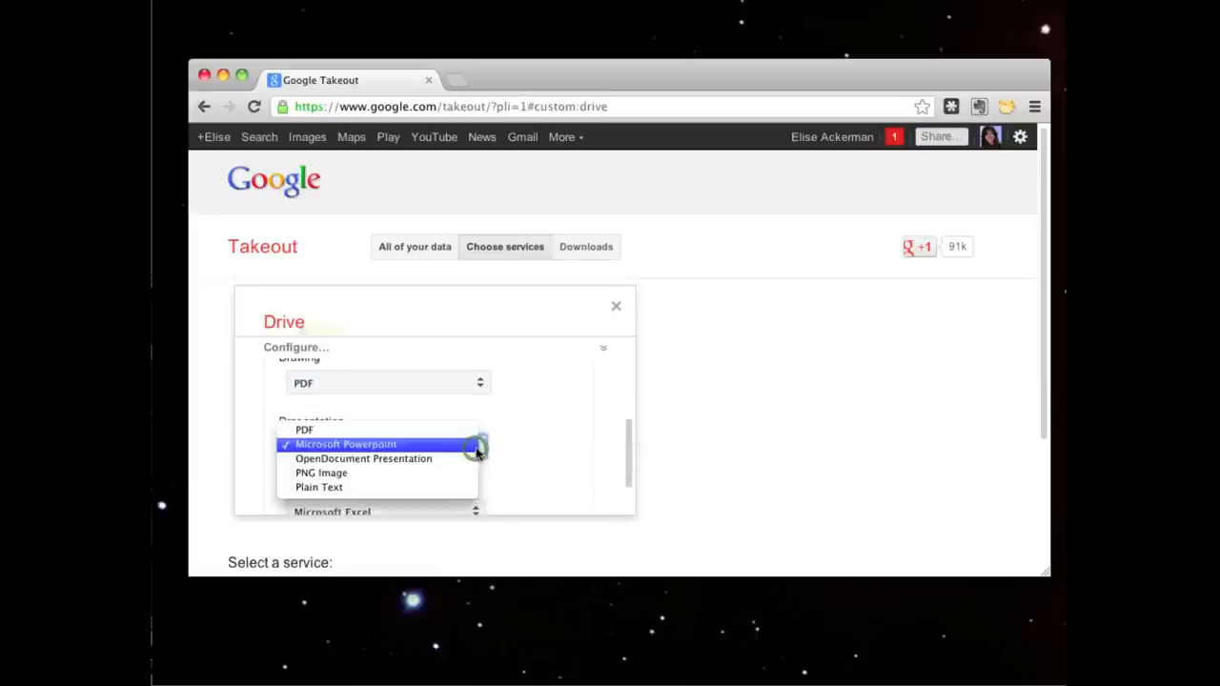
pyautogui.moveTo(527, 443)
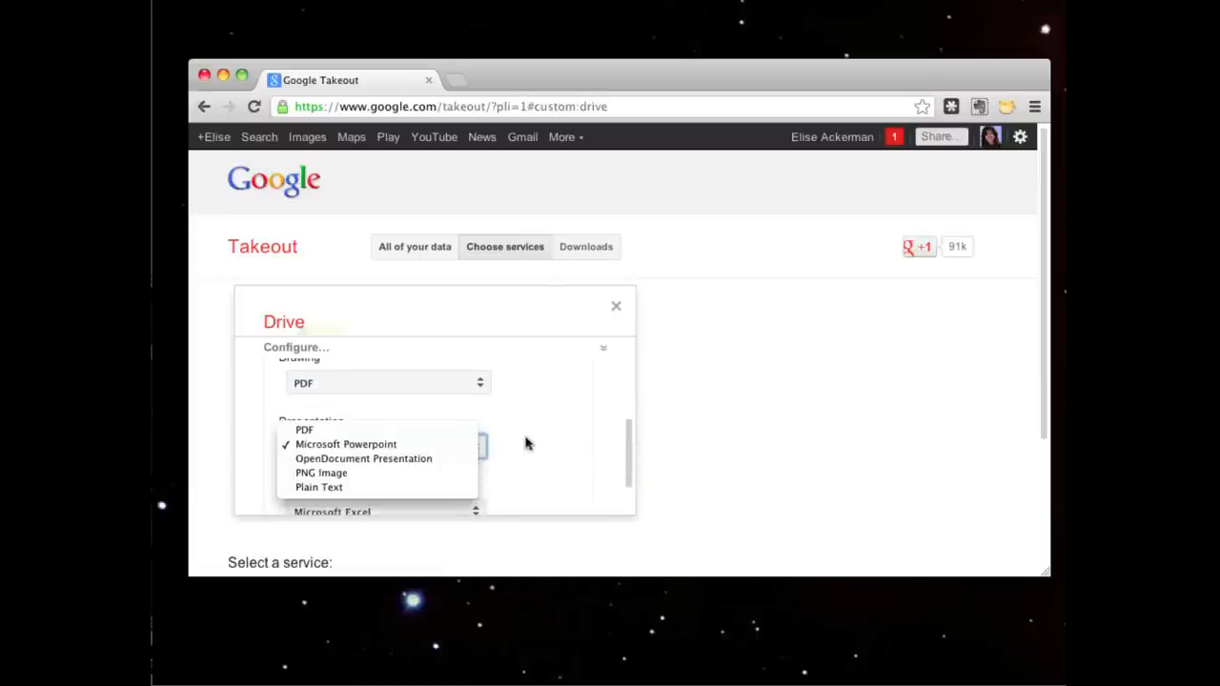
pyautogui.click(345, 444)
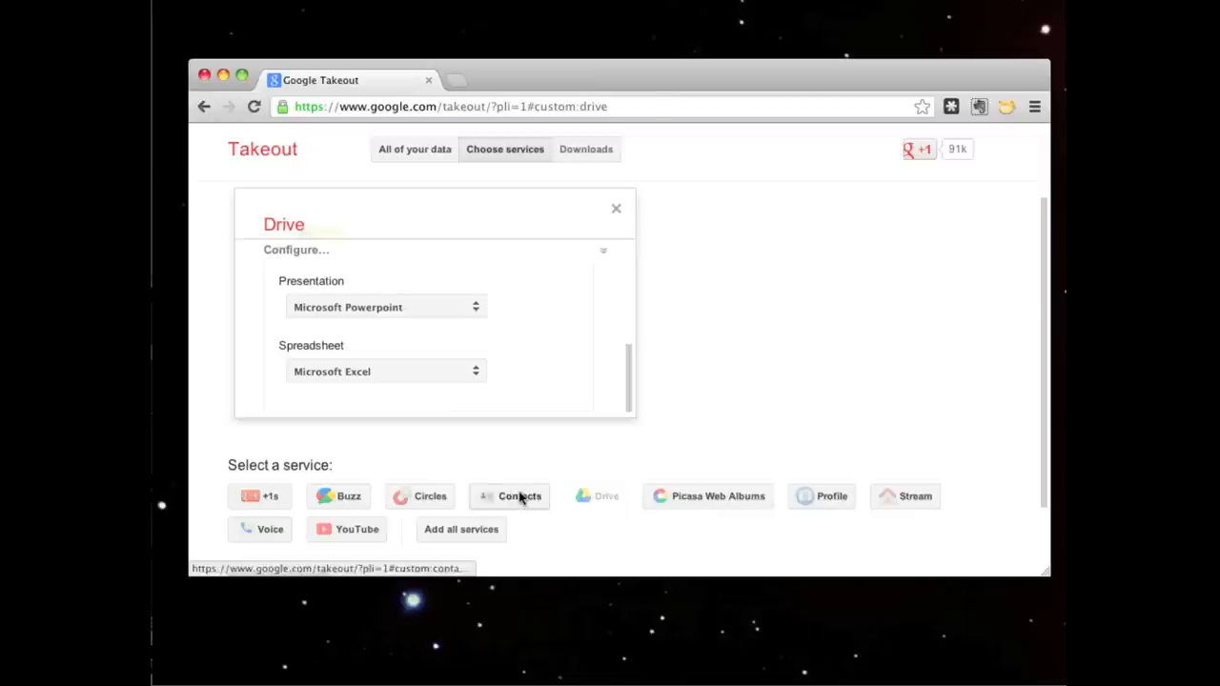
# - Add Contacts to the Drive archive (70 files, 2.7MB)
pyautogui.click(508, 495)
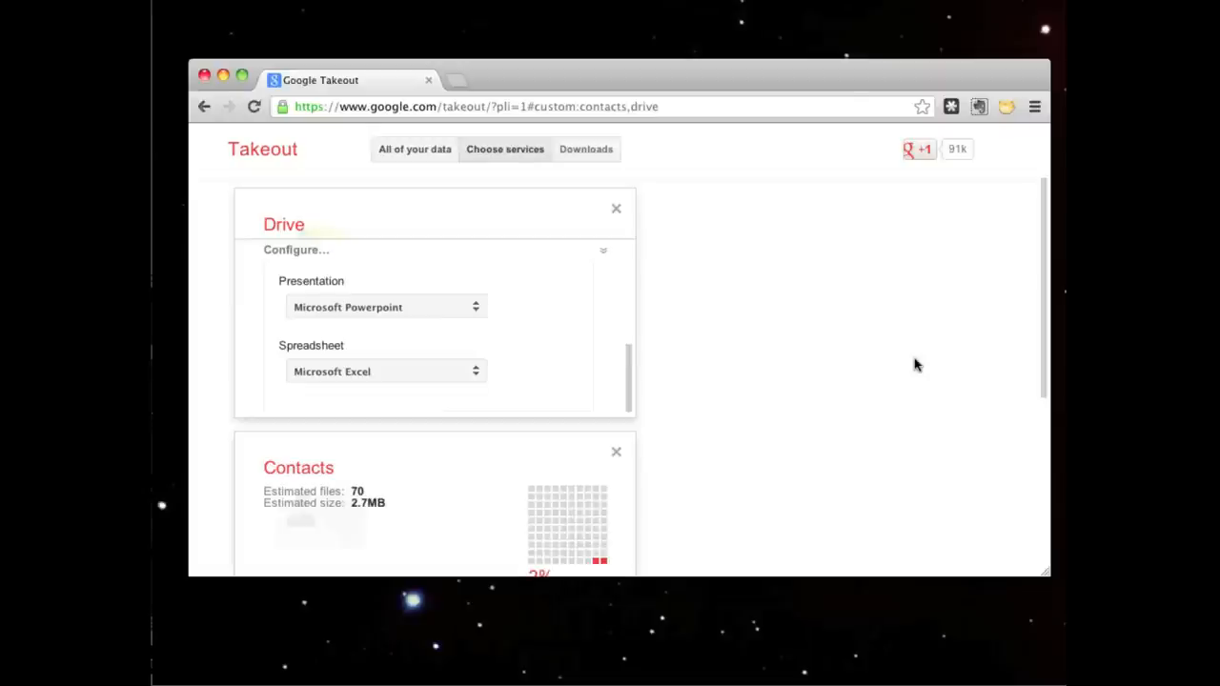
pyautogui.scroll(-3)
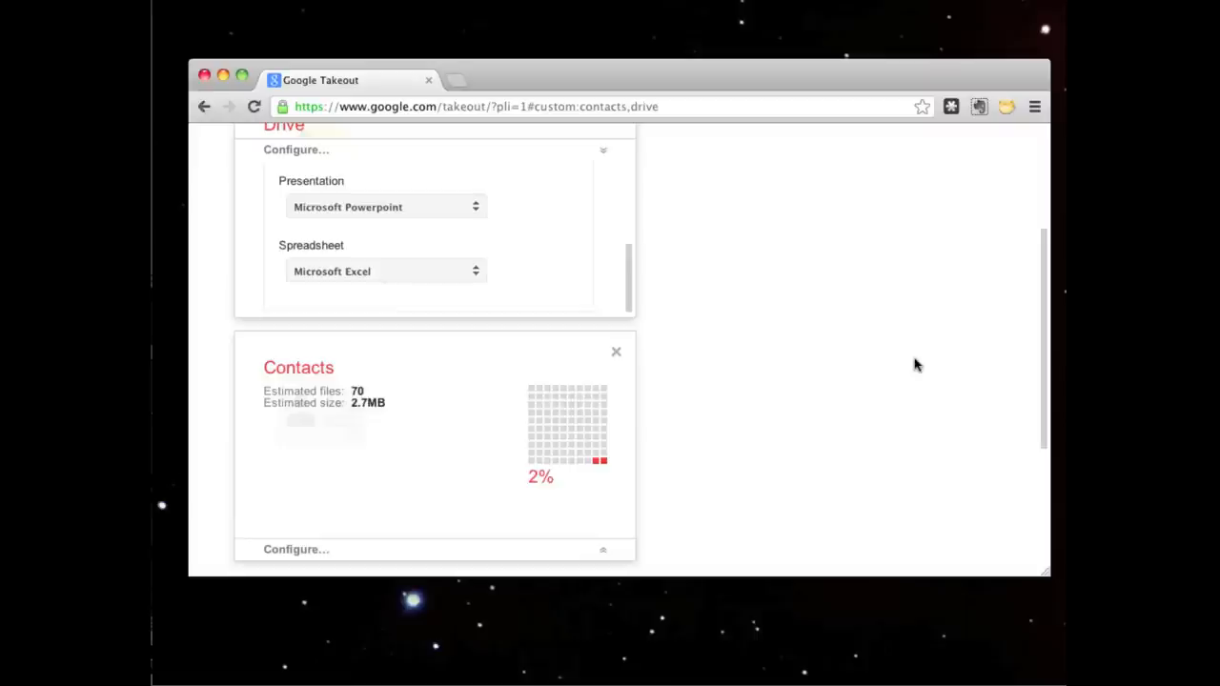
# - Create the Drive-and-Contacts archive and download it, reaching the password check
pyautogui.click(585, 246)
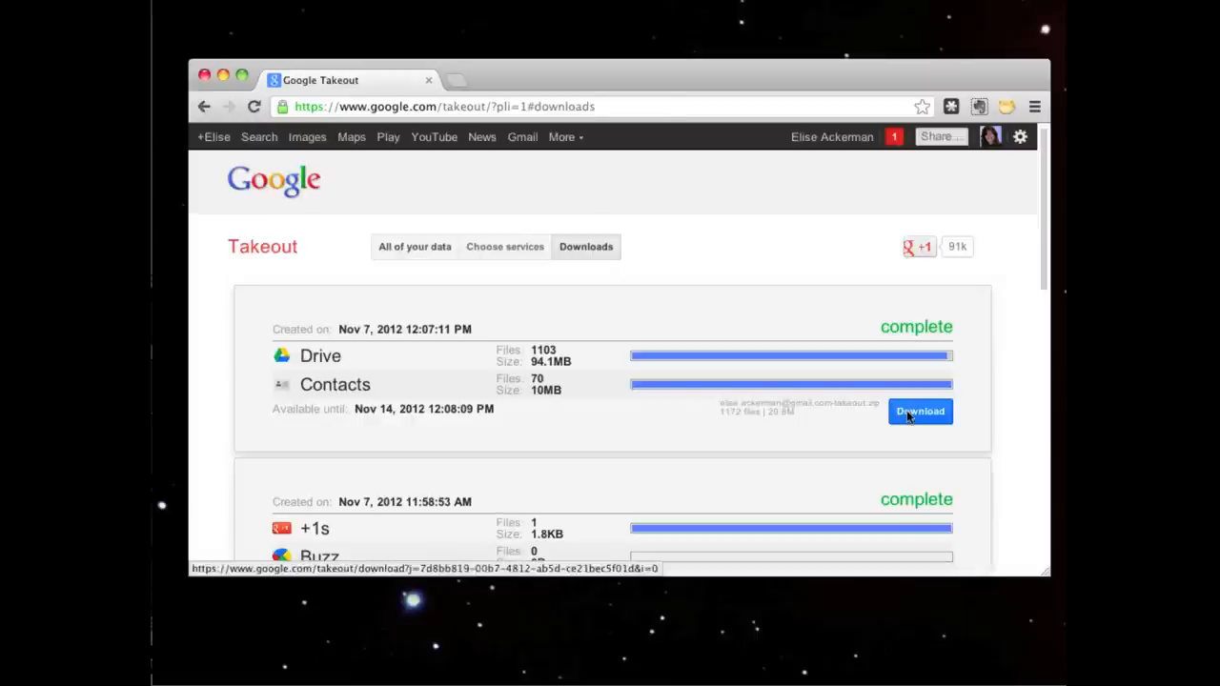
pyautogui.moveTo(915, 410)
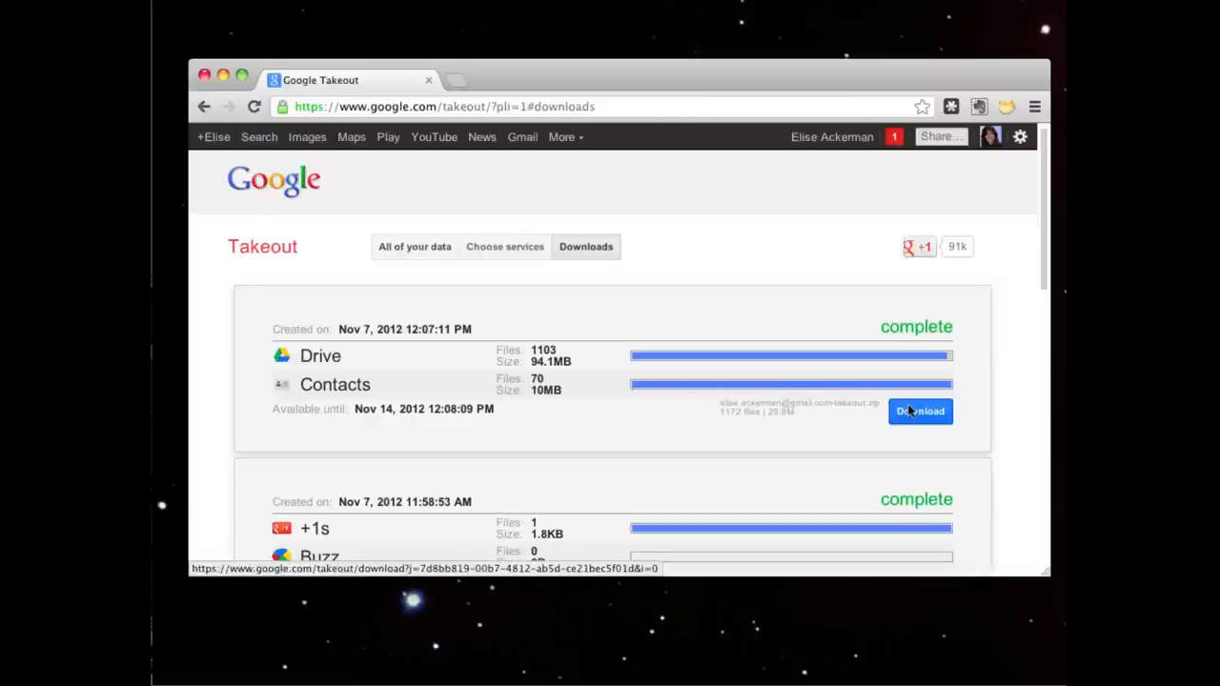
pyautogui.click(919, 410)
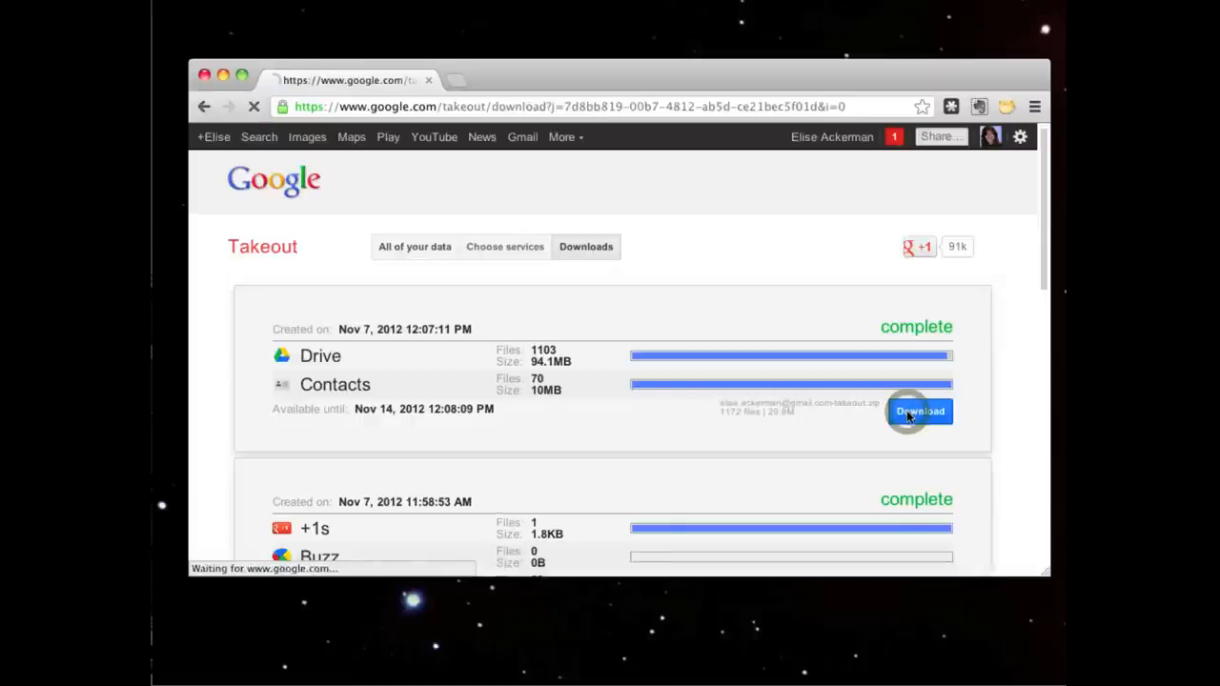
pyautogui.click(920, 411)
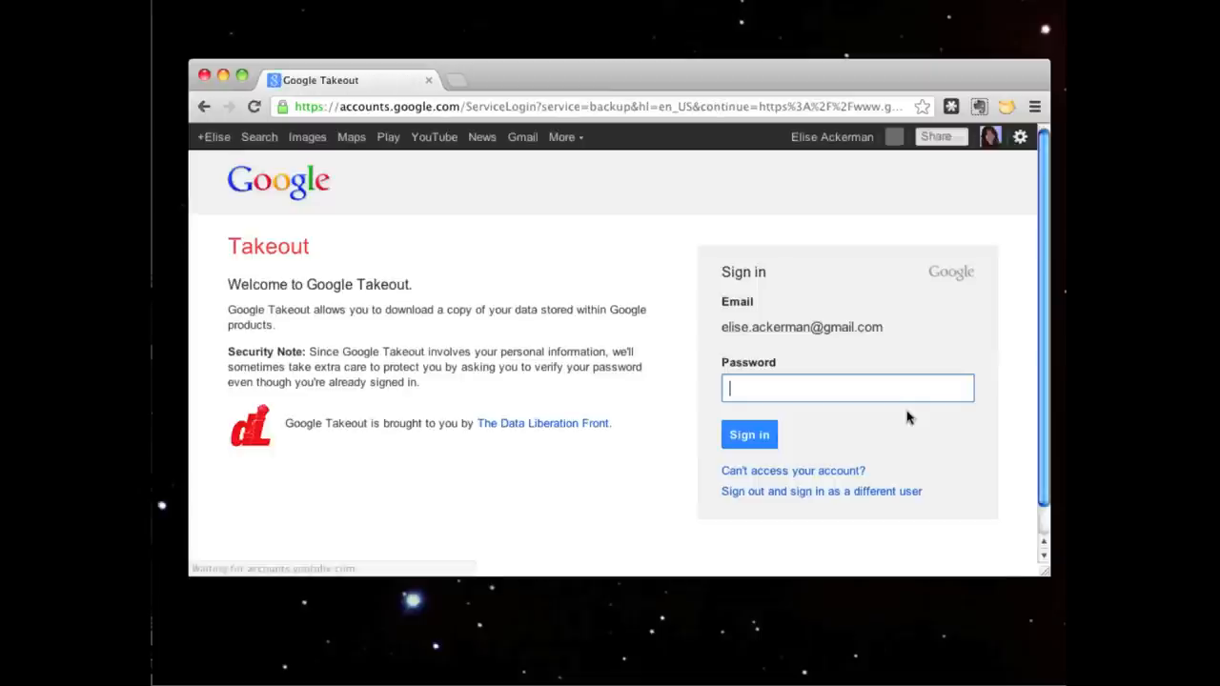